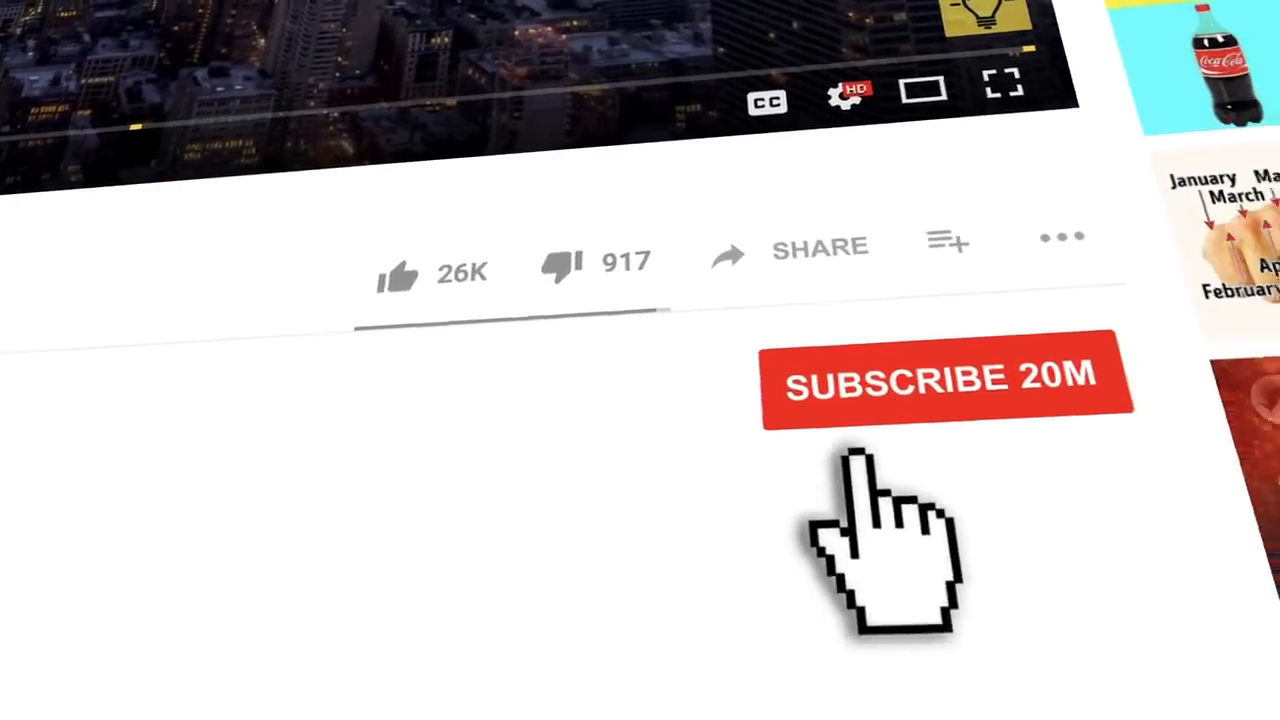
{"action": "left_click", "coordinate": [944, 378]}
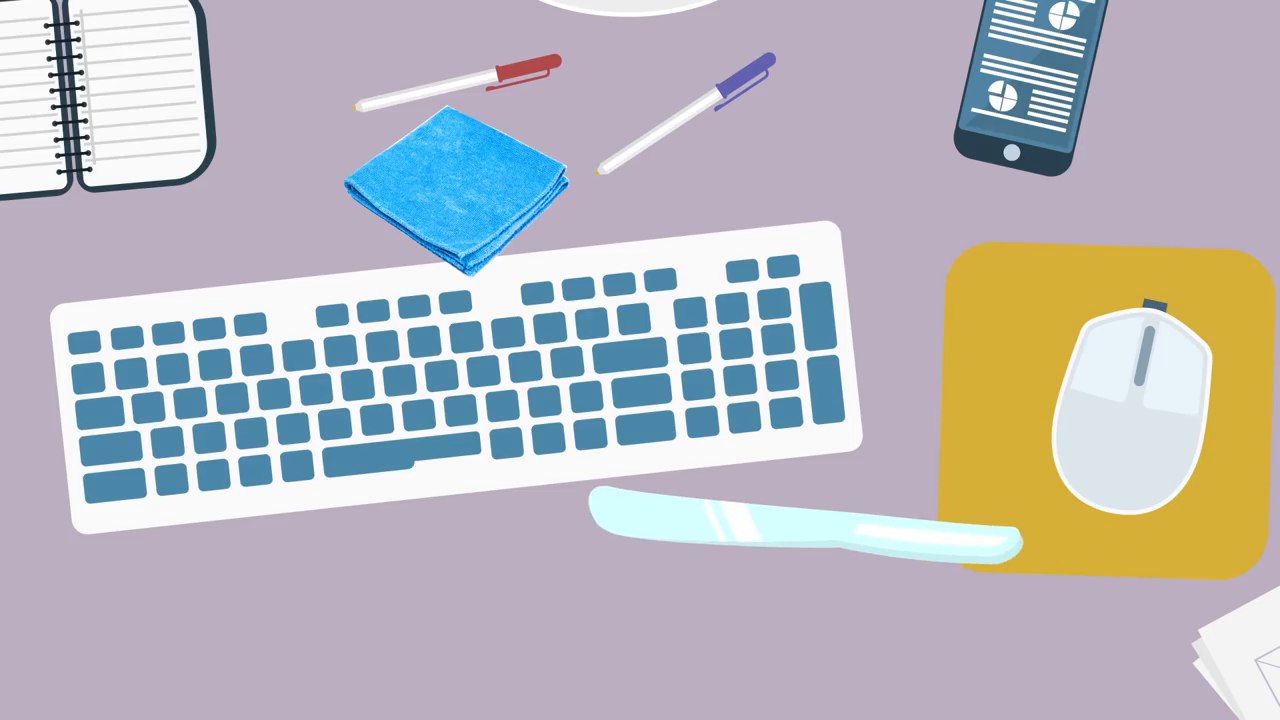
{"action": "left_click_drag", "start_coordinate": [460, 190], "coordinate": [670, 520]}
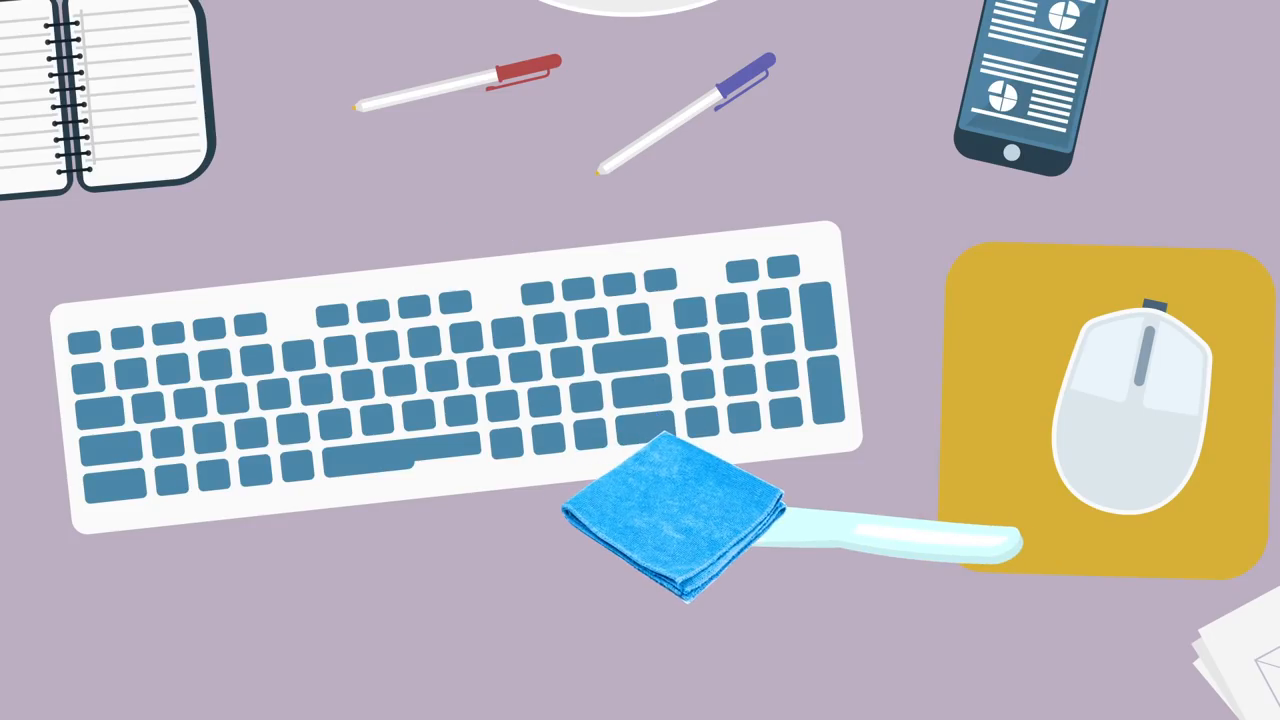